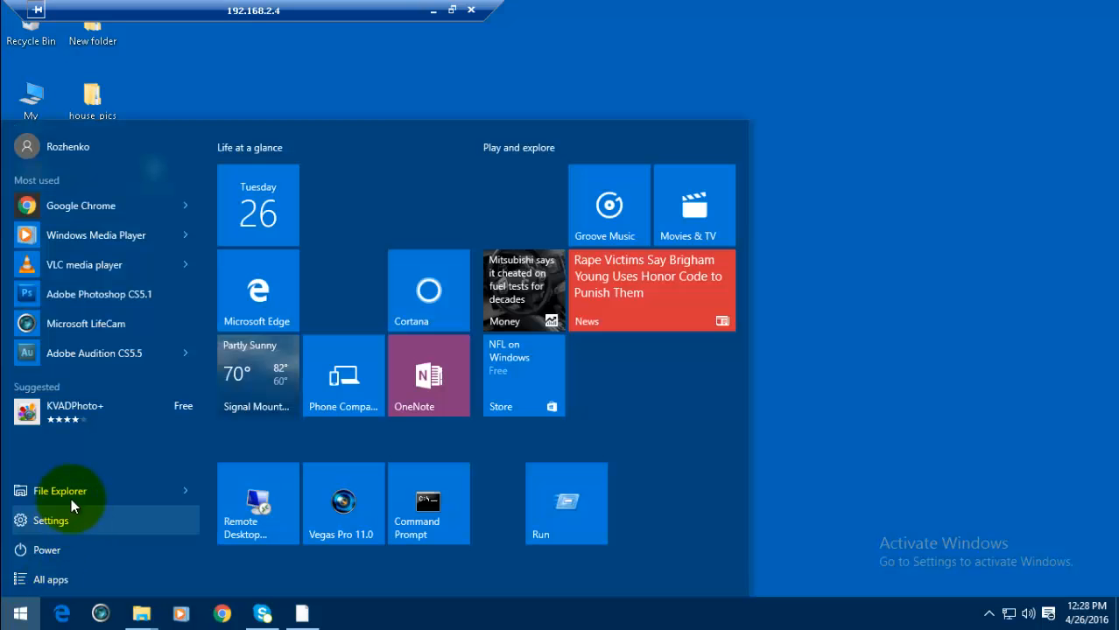
- Launch Windows Firewall with Advanced Security from Windows Administrative Tools in All apps
{"action": "left_click", "coordinate": [52, 579]}
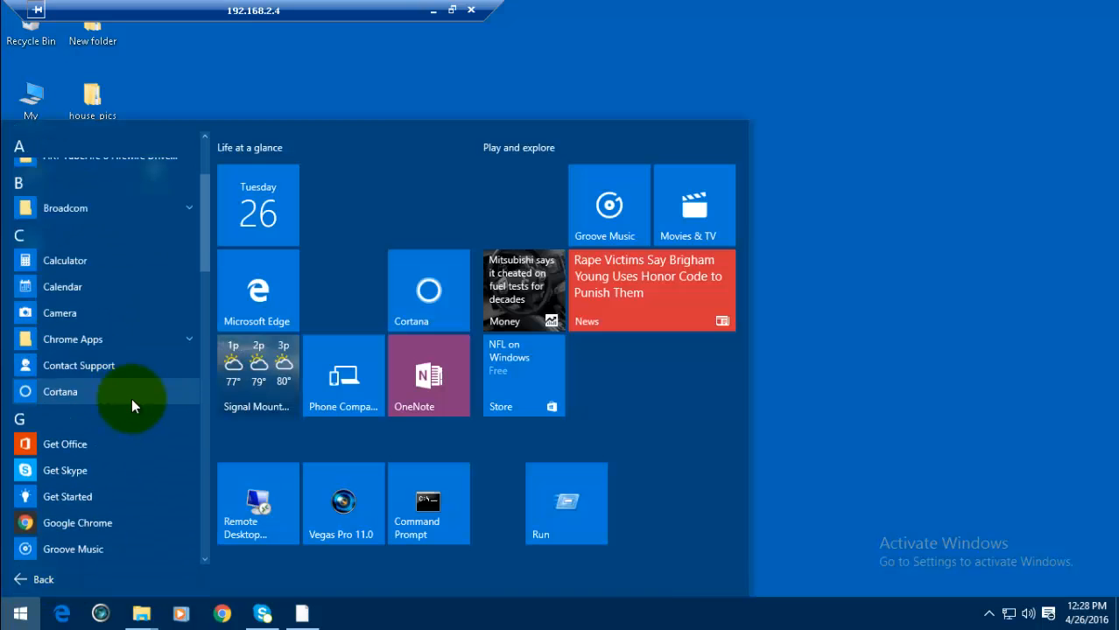
{"action": "scroll", "scroll_direction": "down", "scroll_amount": 3}
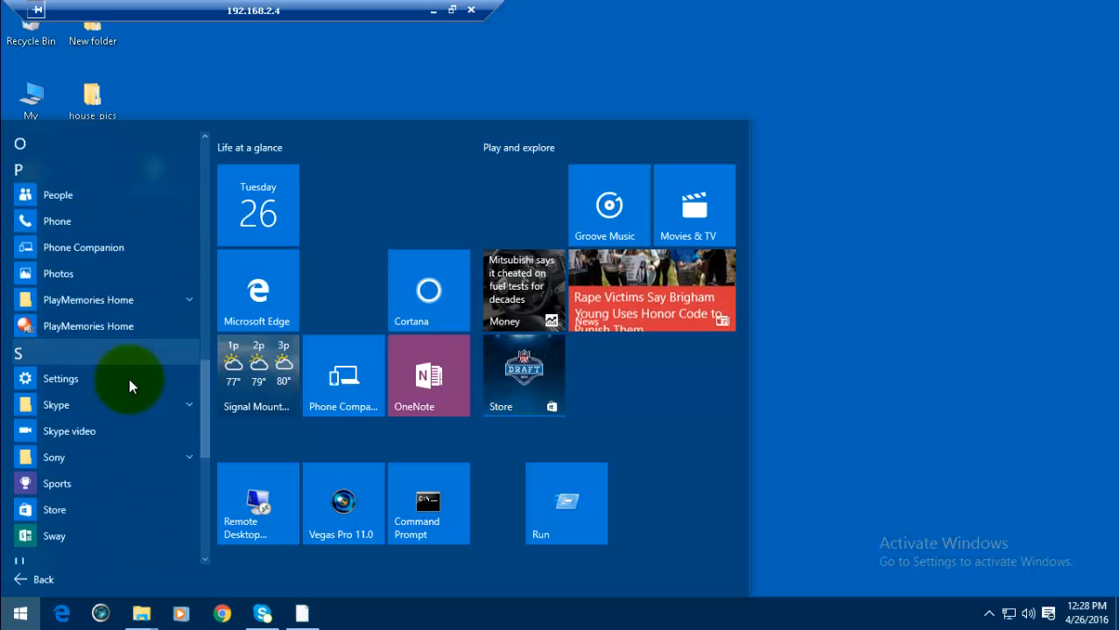
{"action": "scroll", "scroll_direction": "down", "scroll_amount": 3}
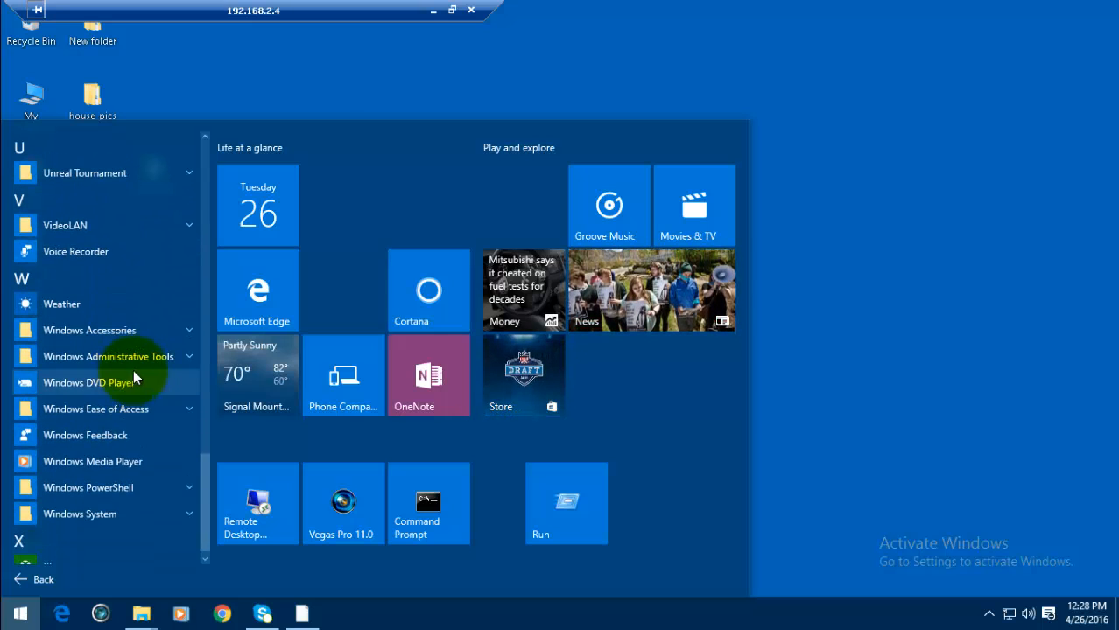
{"action": "mouse_move", "coordinate": [186, 359]}
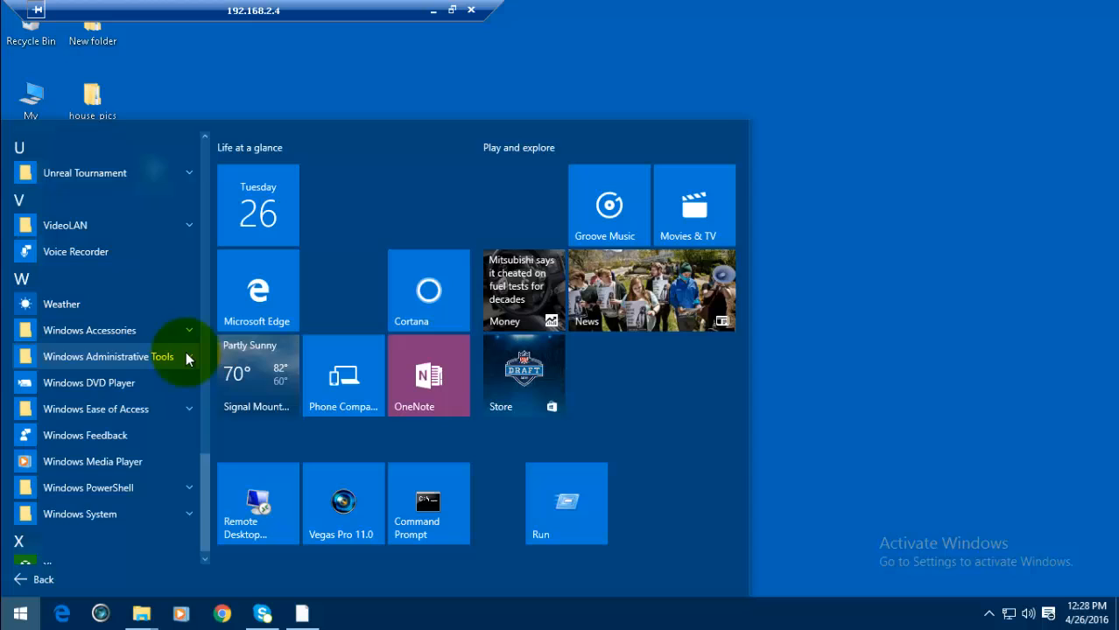
{"action": "left_click", "coordinate": [109, 356]}
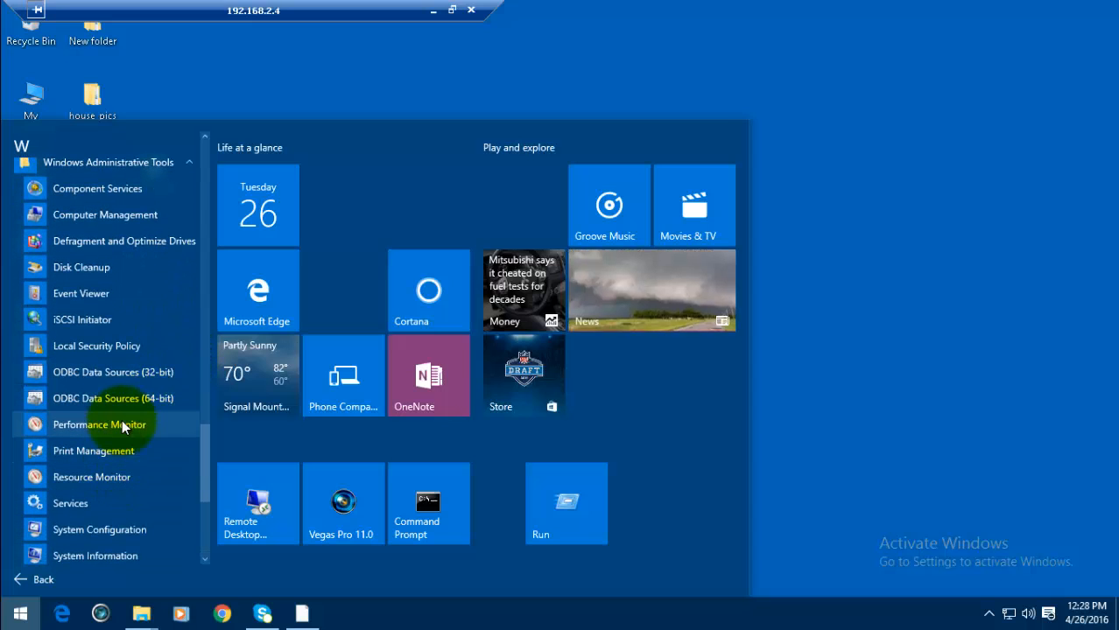
{"action": "scroll", "scroll_direction": "down", "scroll_amount": 3}
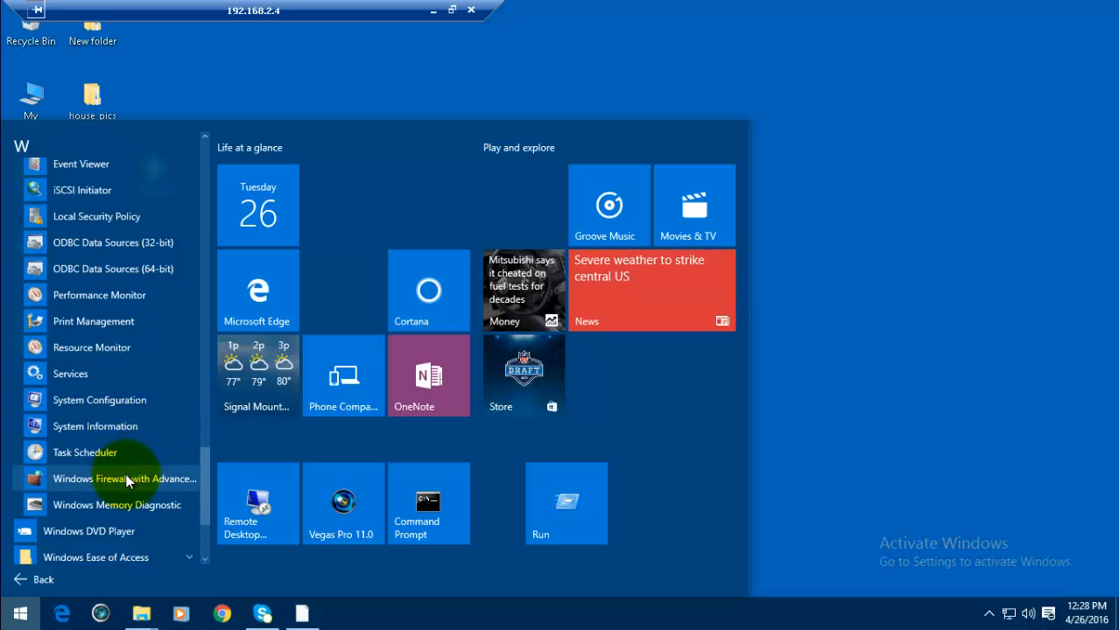
{"action": "left_click", "coordinate": [124, 478]}
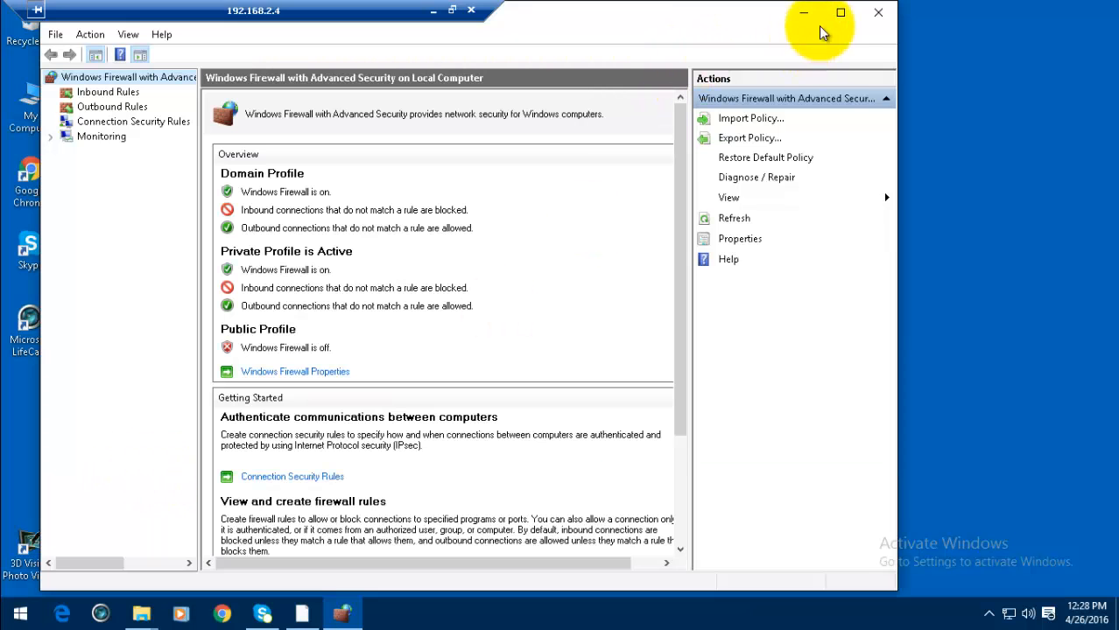
- Maximize the console, select Inbound Rules and start a new Program rule, browsing for its file
{"action": "left_click", "coordinate": [839, 12]}
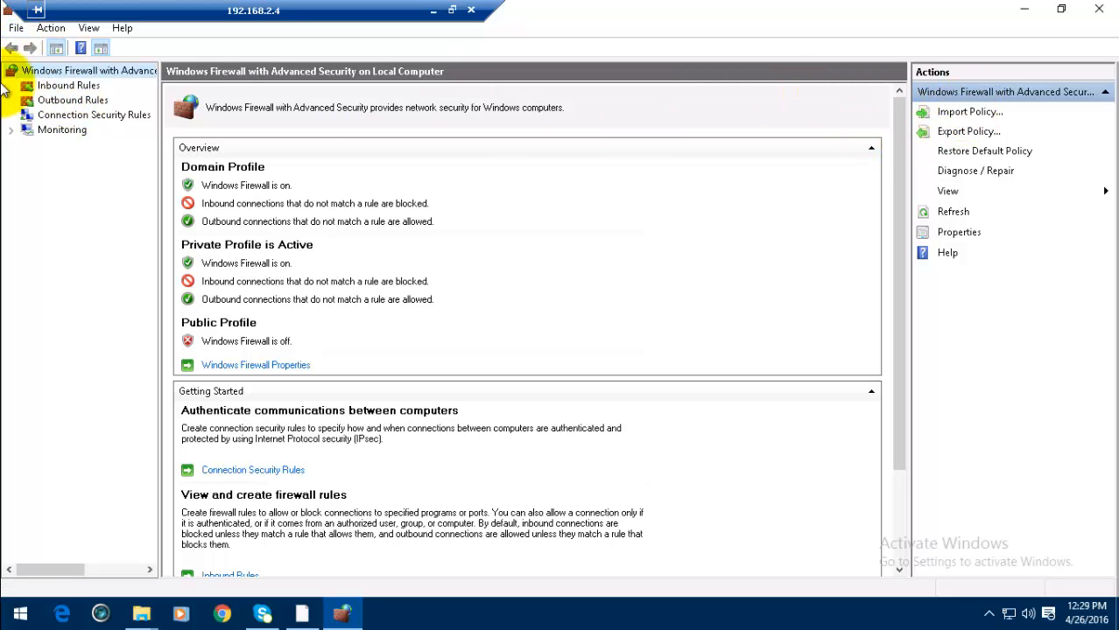
{"action": "left_click", "coordinate": [69, 85]}
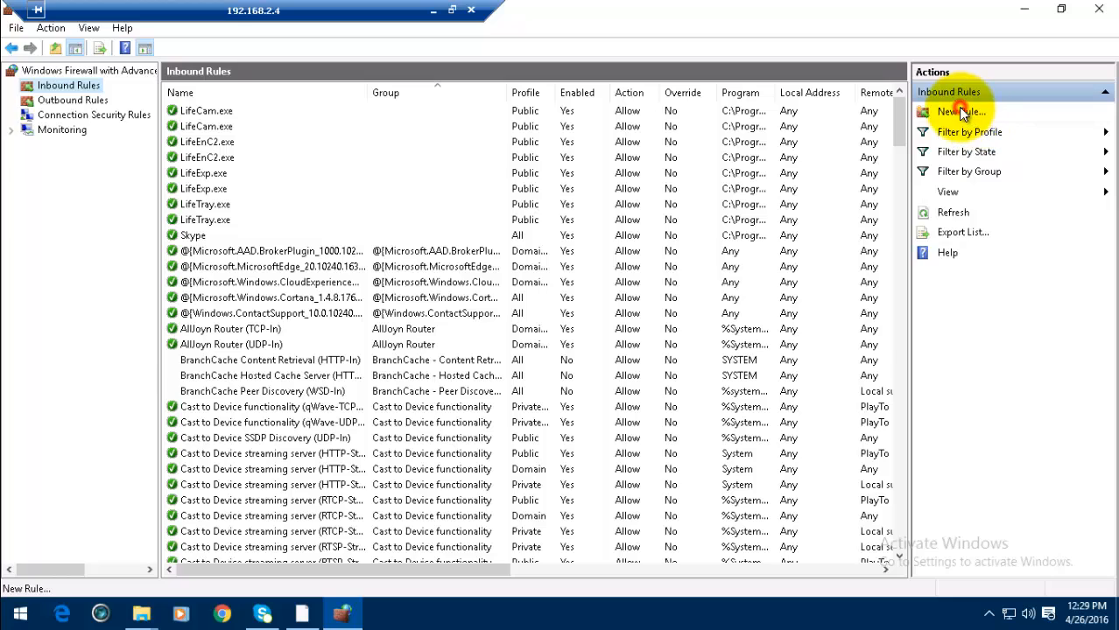
{"action": "left_click", "coordinate": [961, 111]}
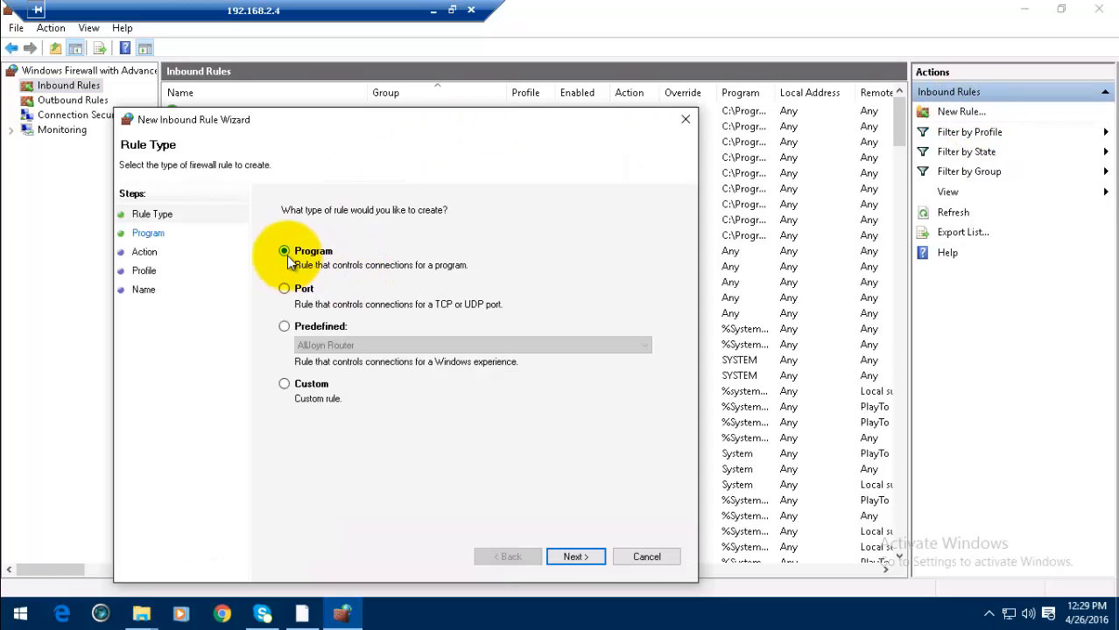
{"action": "left_click", "coordinate": [575, 556]}
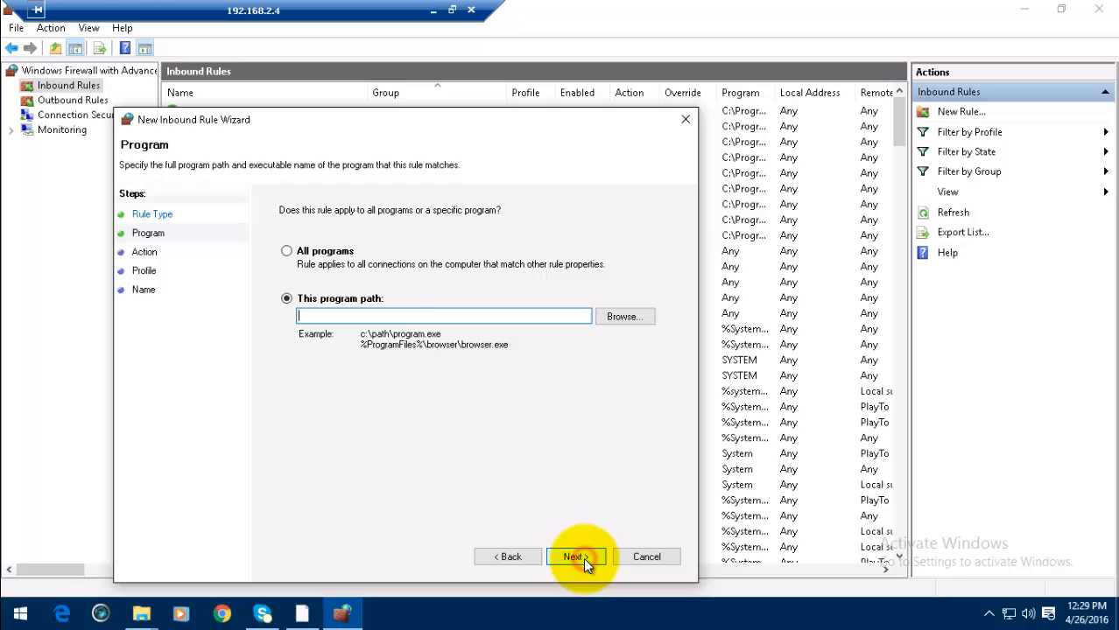
{"action": "mouse_move", "coordinate": [625, 316]}
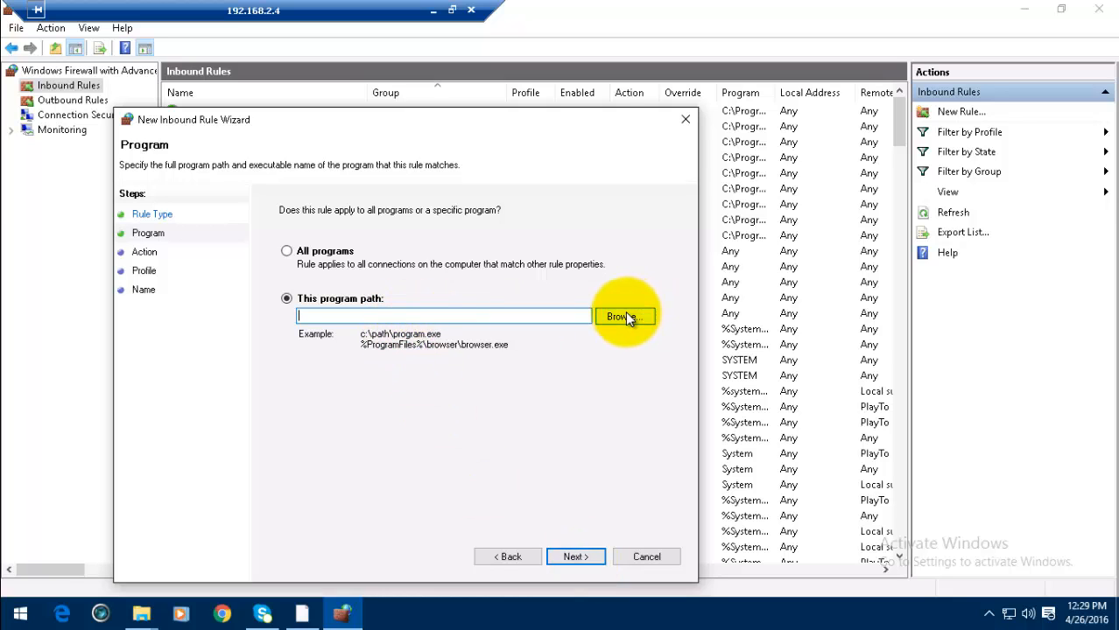
{"action": "left_click", "coordinate": [623, 316]}
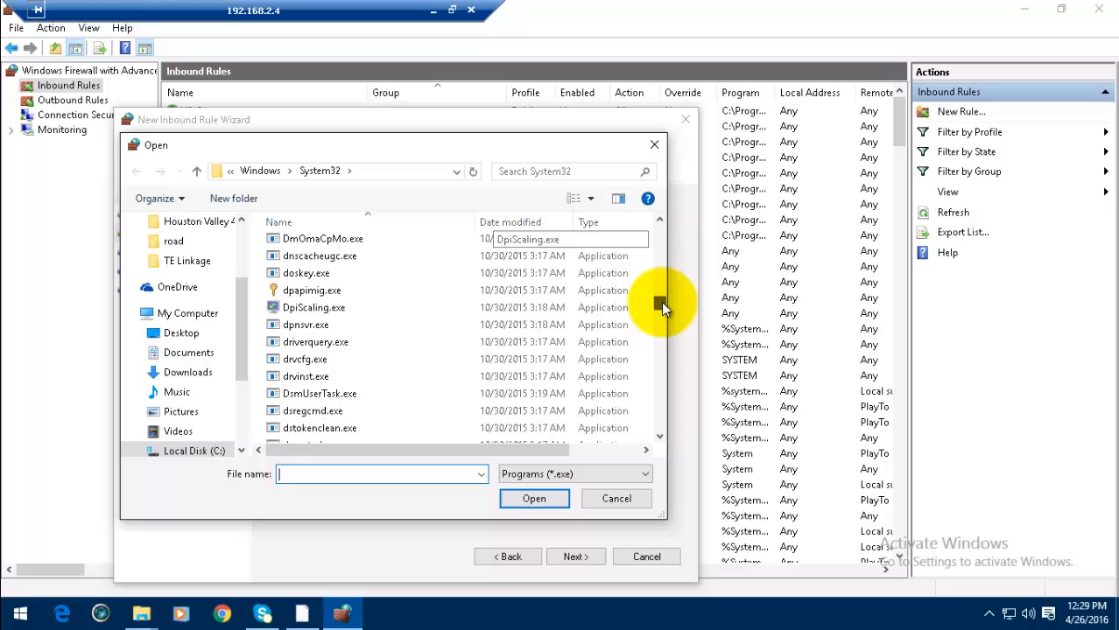
- Scroll System32 to regsvr32.exe and set it as the rule's program path
{"action": "scroll", "scroll_direction": "down", "scroll_amount": 3}
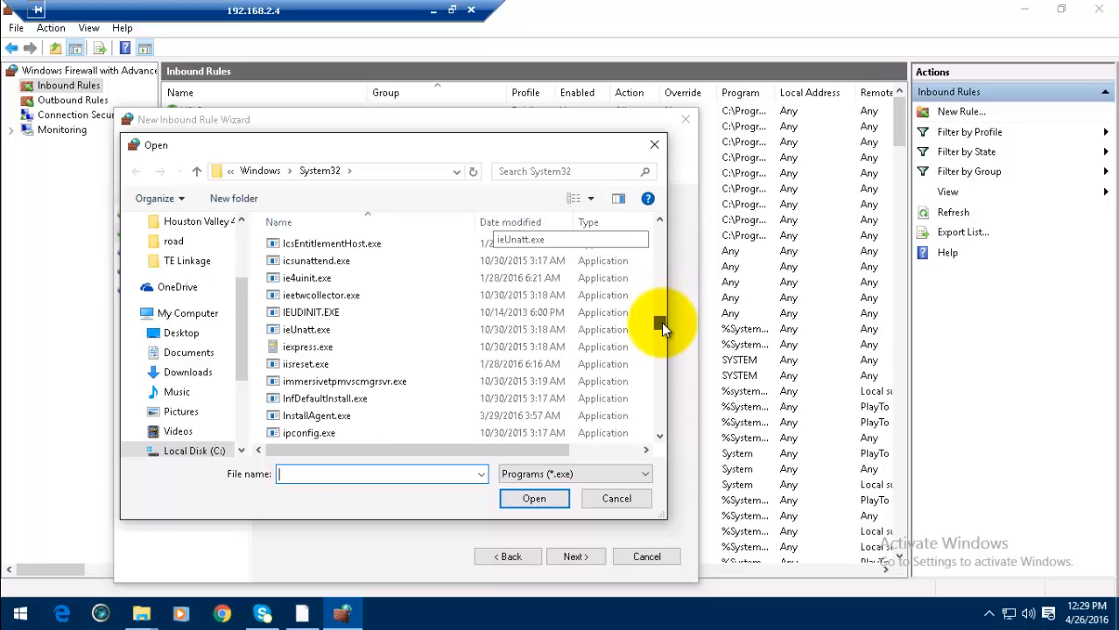
{"action": "scroll", "scroll_direction": "down", "scroll_amount": 3}
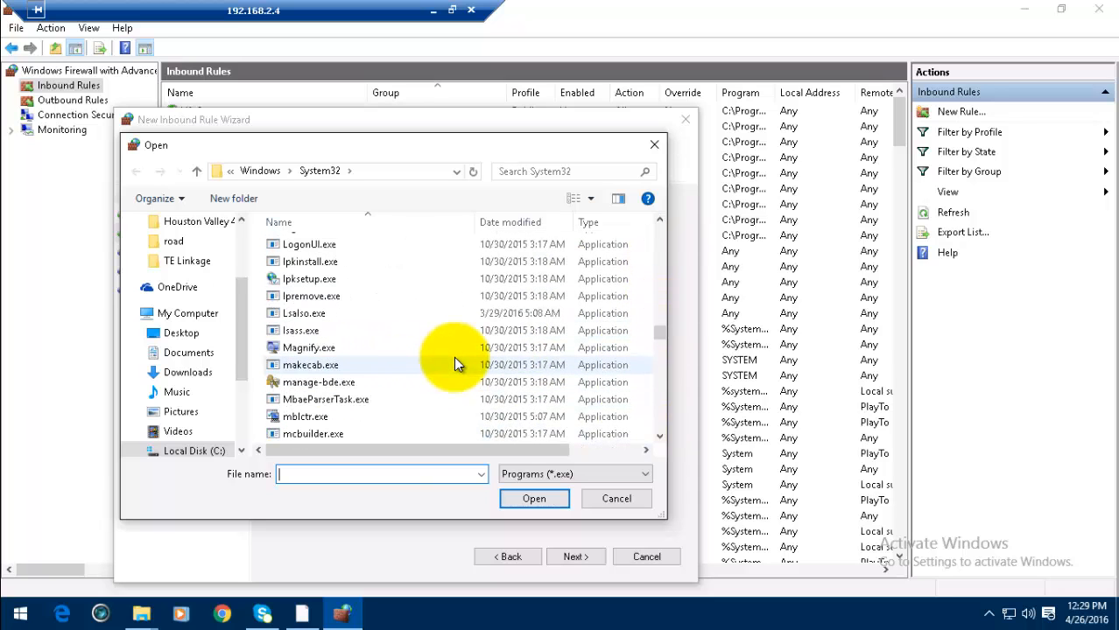
{"action": "scroll", "scroll_direction": "down", "scroll_amount": 3}
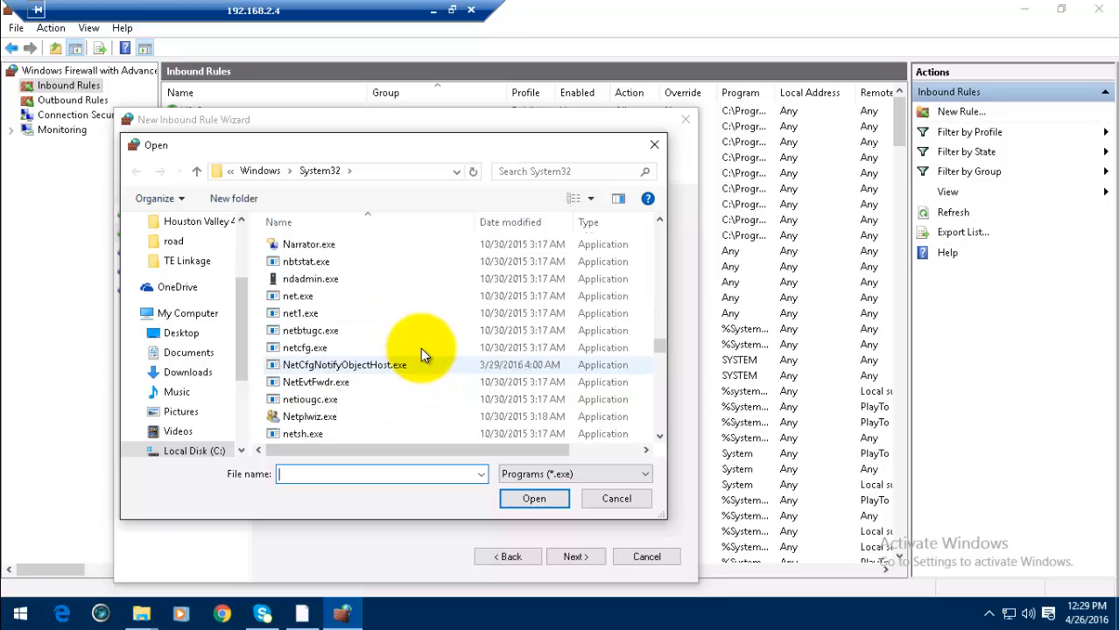
{"action": "scroll", "scroll_direction": "down", "scroll_amount": 3}
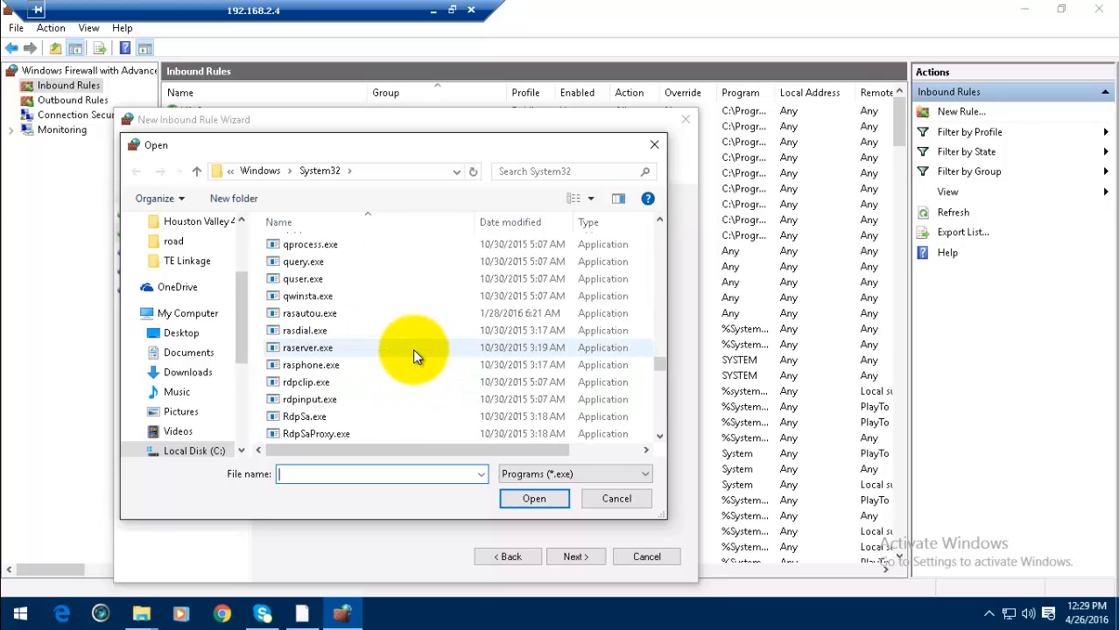
{"action": "scroll", "scroll_direction": "down", "scroll_amount": 3}
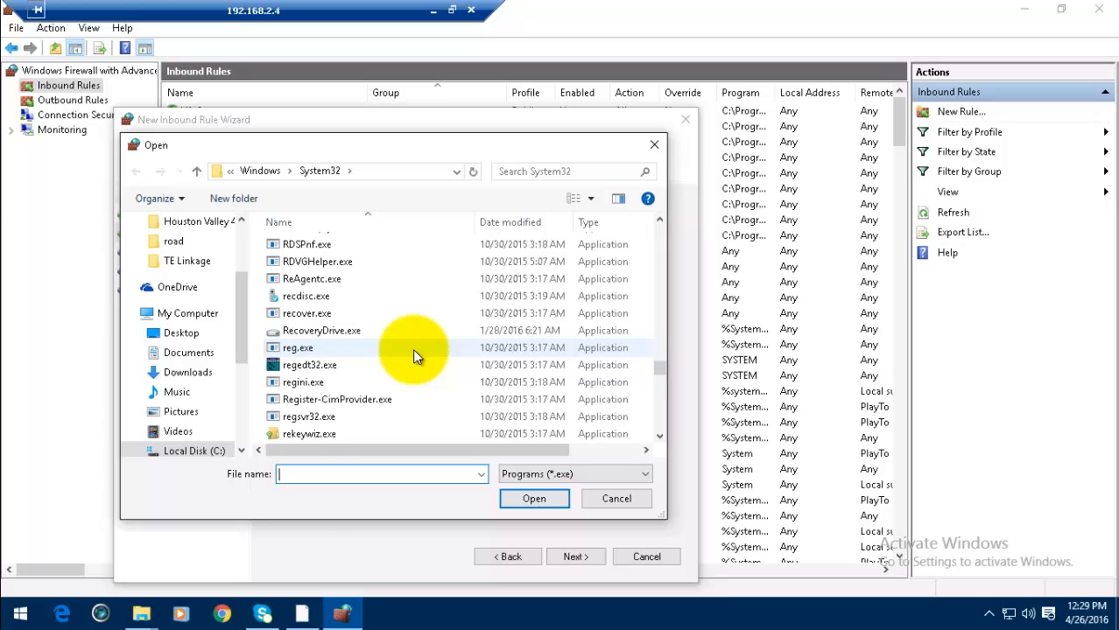
{"action": "left_click", "coordinate": [308, 416]}
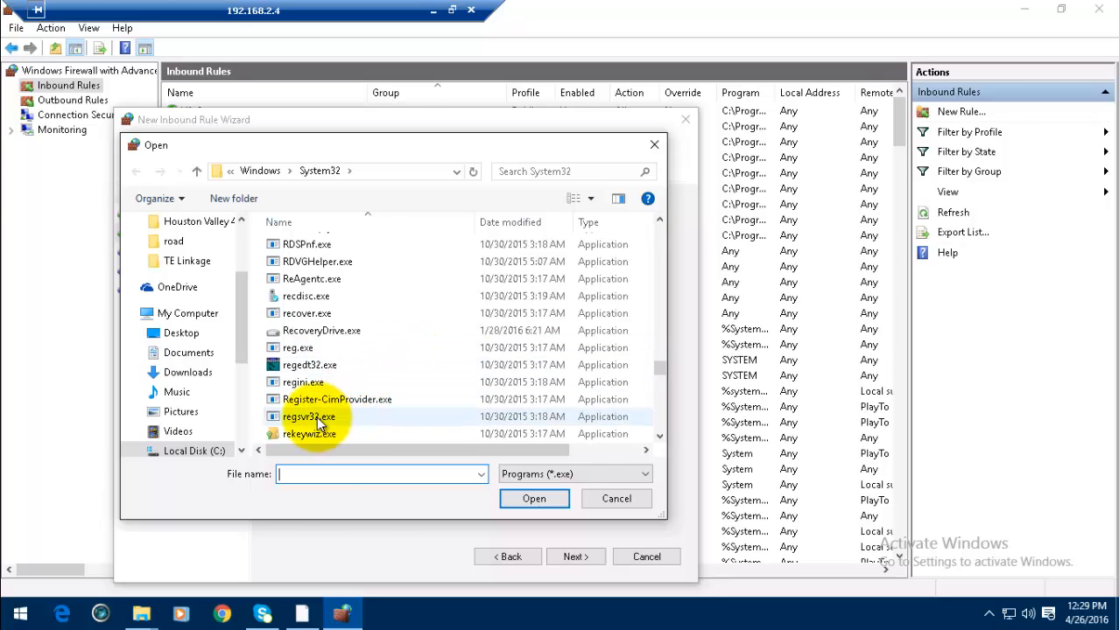
{"action": "left_click", "coordinate": [309, 416]}
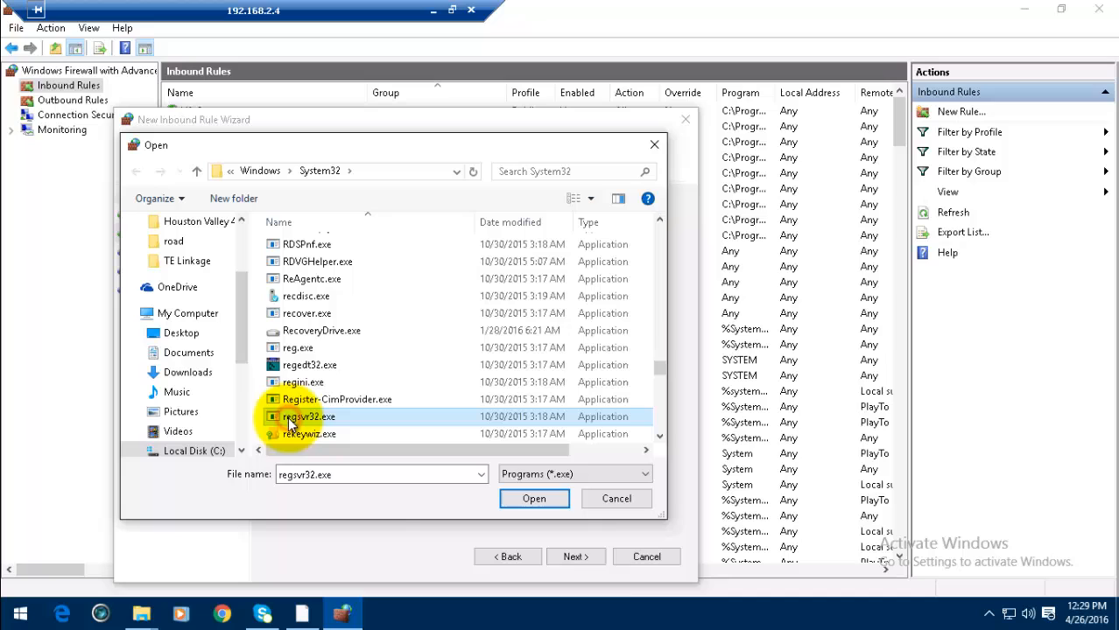
{"action": "left_click", "coordinate": [534, 498]}
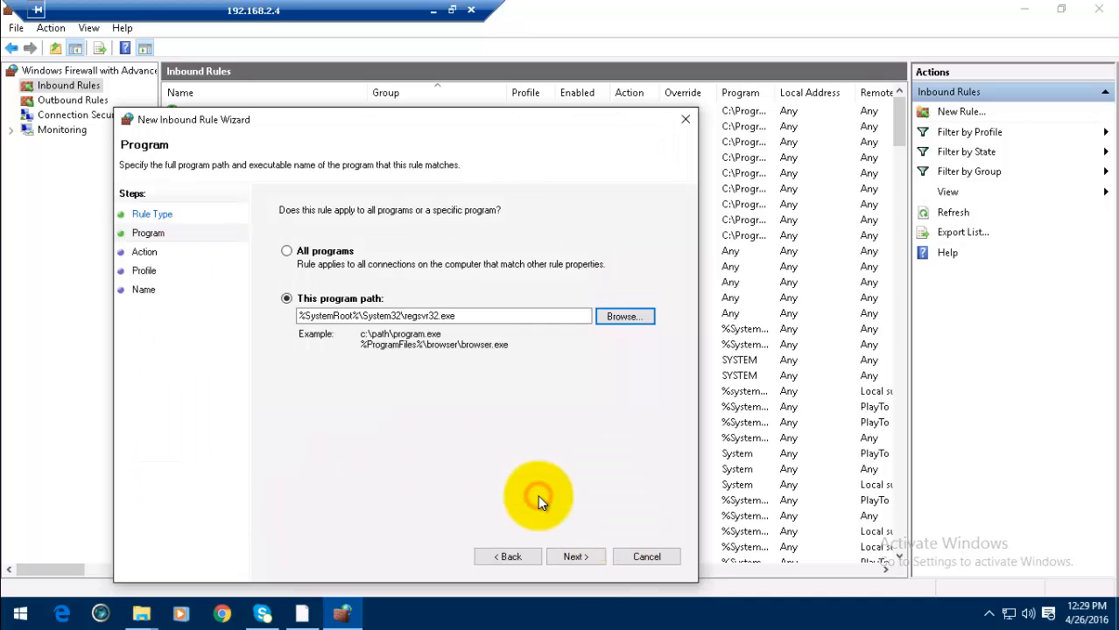
{"action": "mouse_move", "coordinate": [528, 454]}
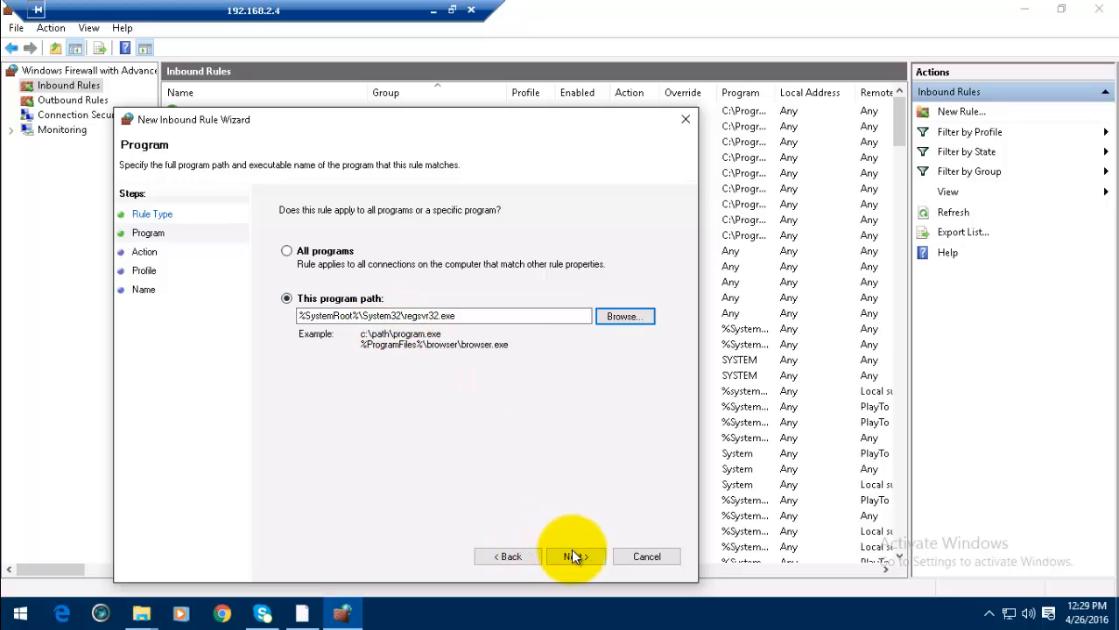
- Choose Block the connection and keep Domain, Private and Public profiles checked
{"action": "left_click", "coordinate": [575, 556]}
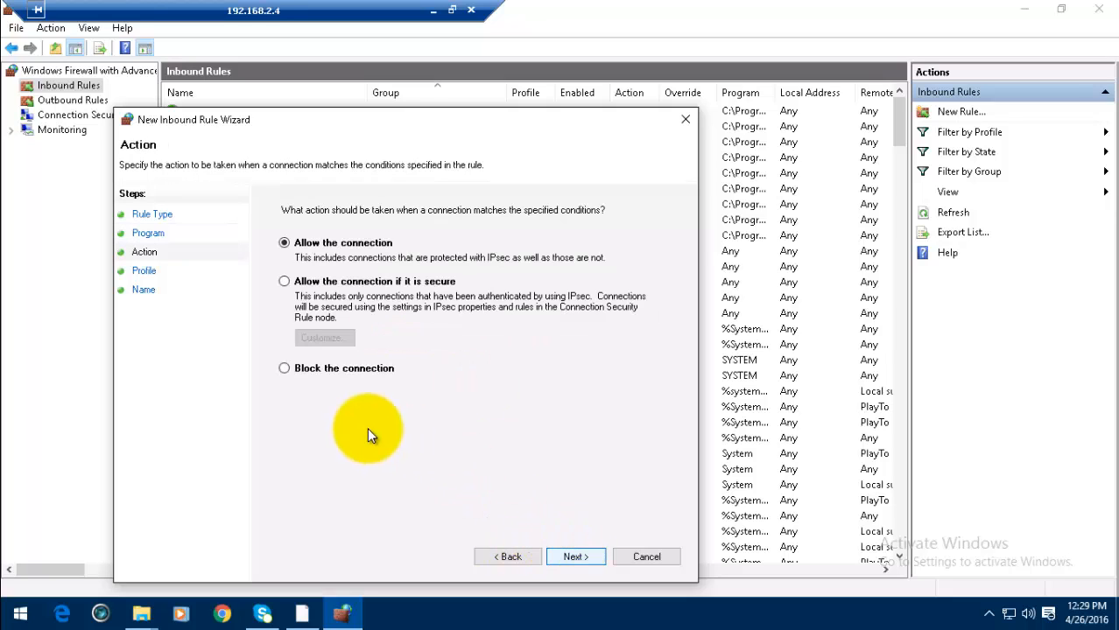
{"action": "left_click", "coordinate": [284, 368]}
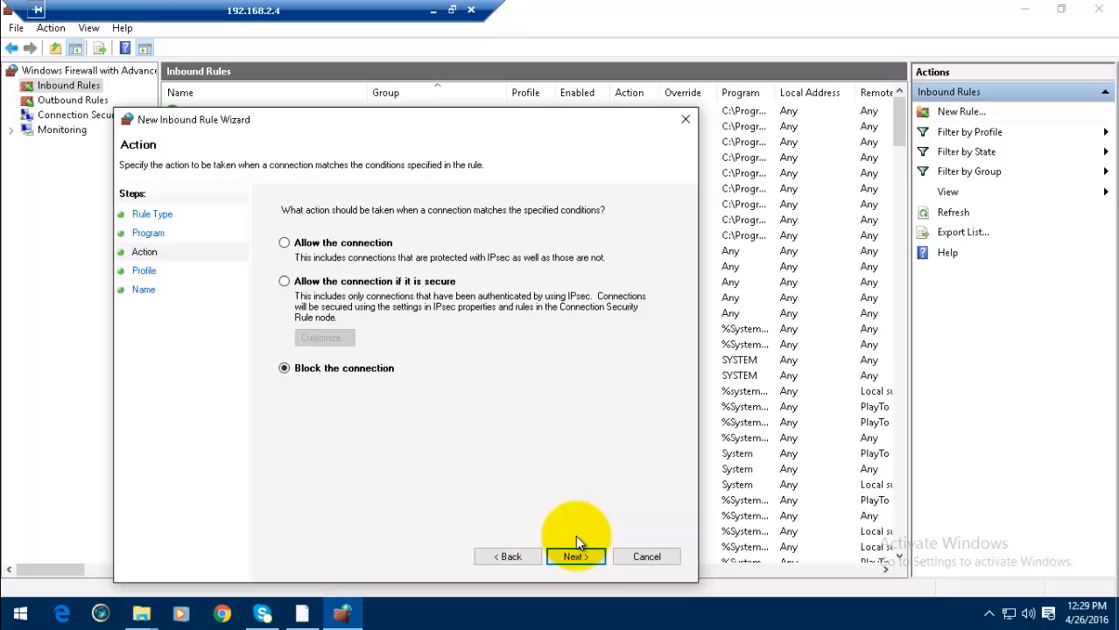
{"action": "left_click", "coordinate": [575, 556]}
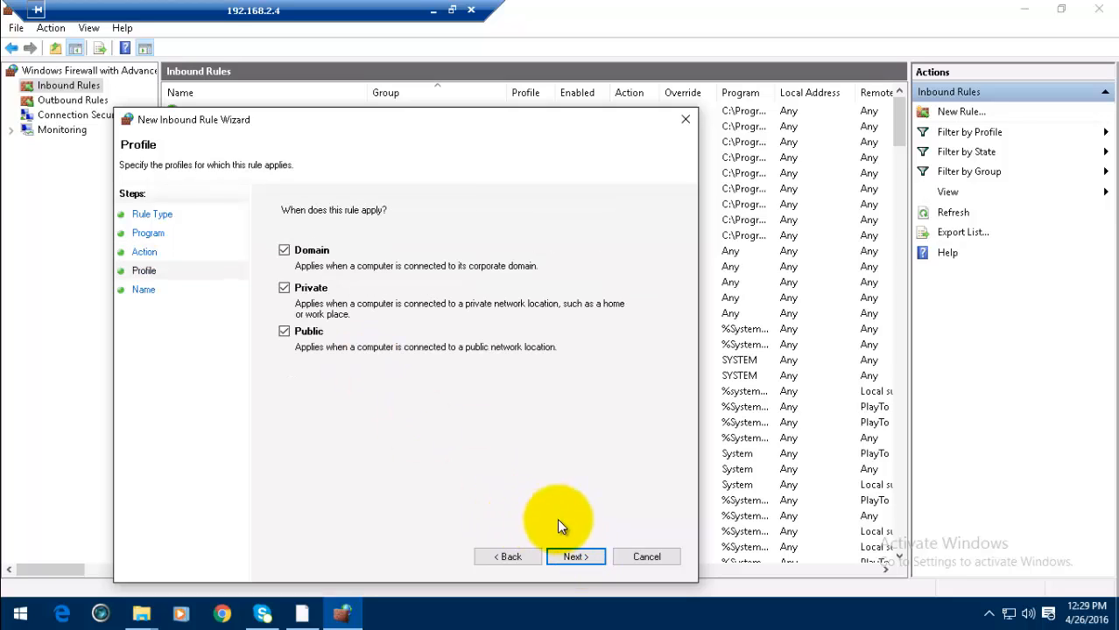
{"action": "left_click", "coordinate": [574, 557]}
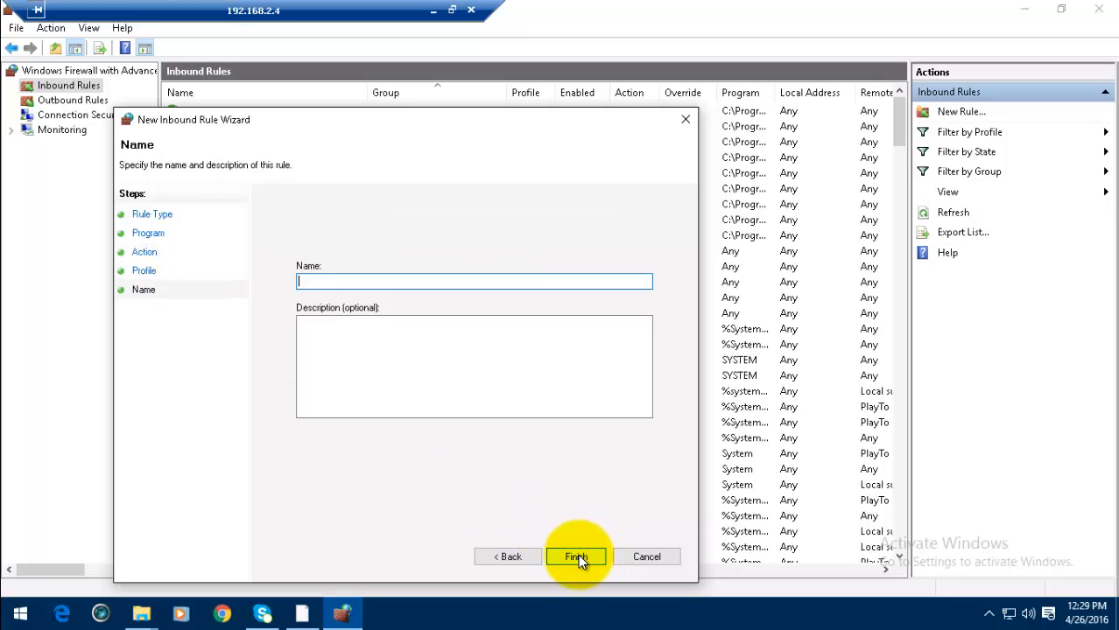
{"action": "mouse_move", "coordinate": [371, 360]}
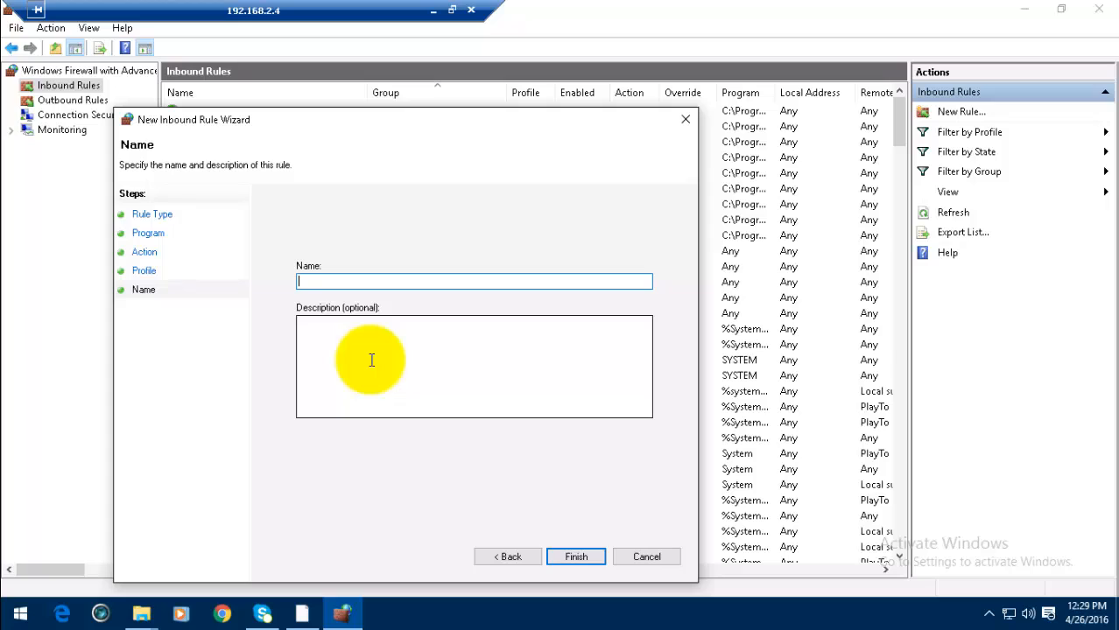
- Name the rule 'Regserv' with description 'April 26' and finish the wizard
{"action": "type", "text": "Regserv"}
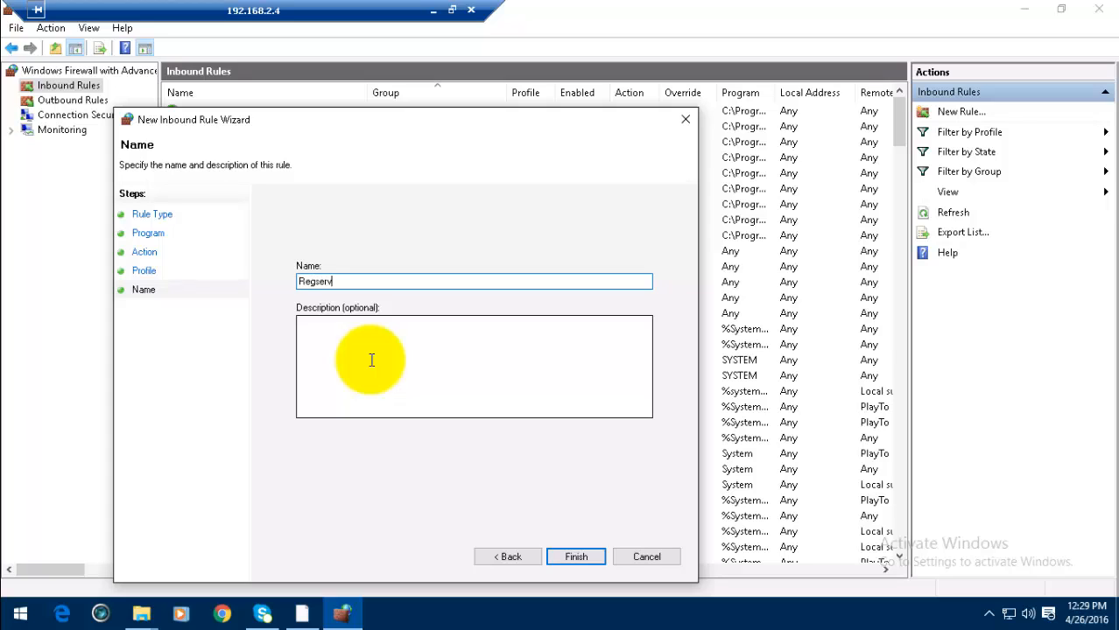
{"action": "type", "text": "April 25"}
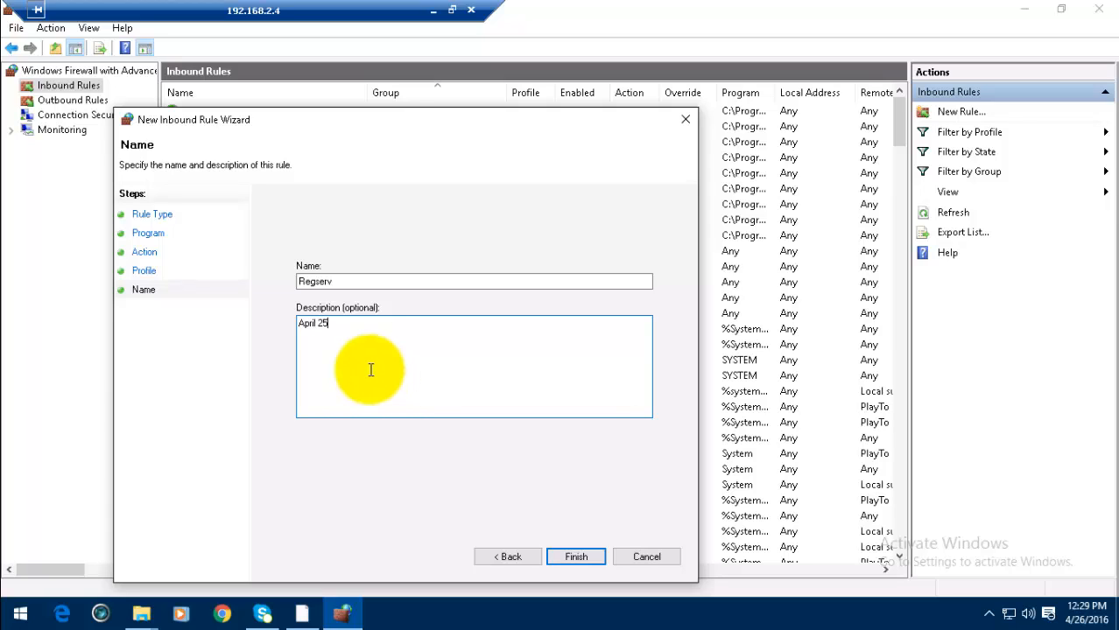
{"action": "type", "text": "6"}
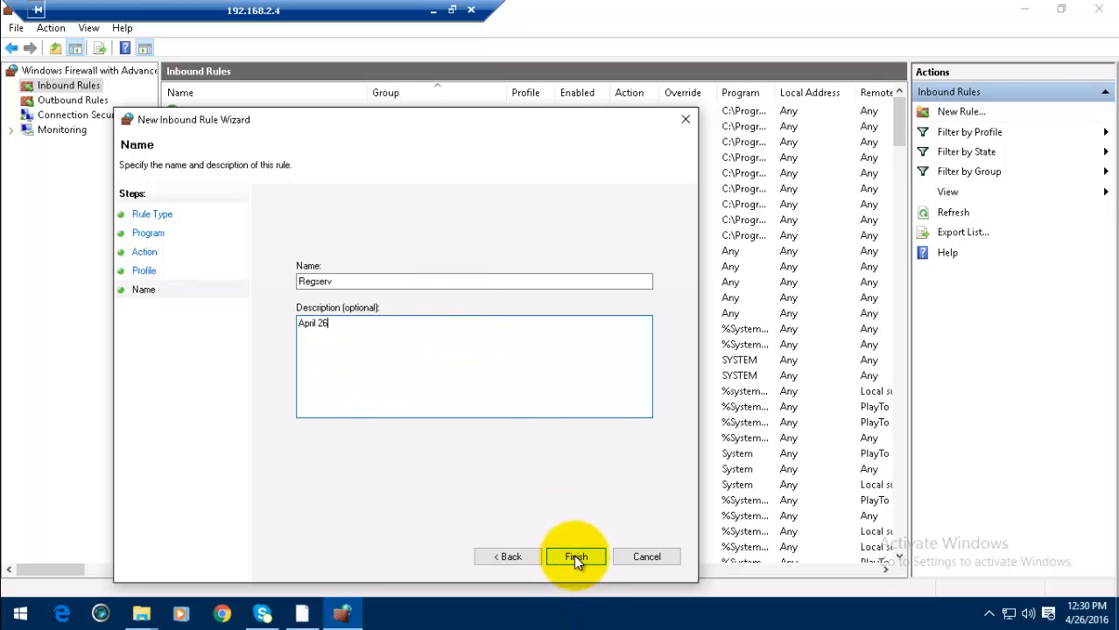
{"action": "left_click", "coordinate": [576, 557]}
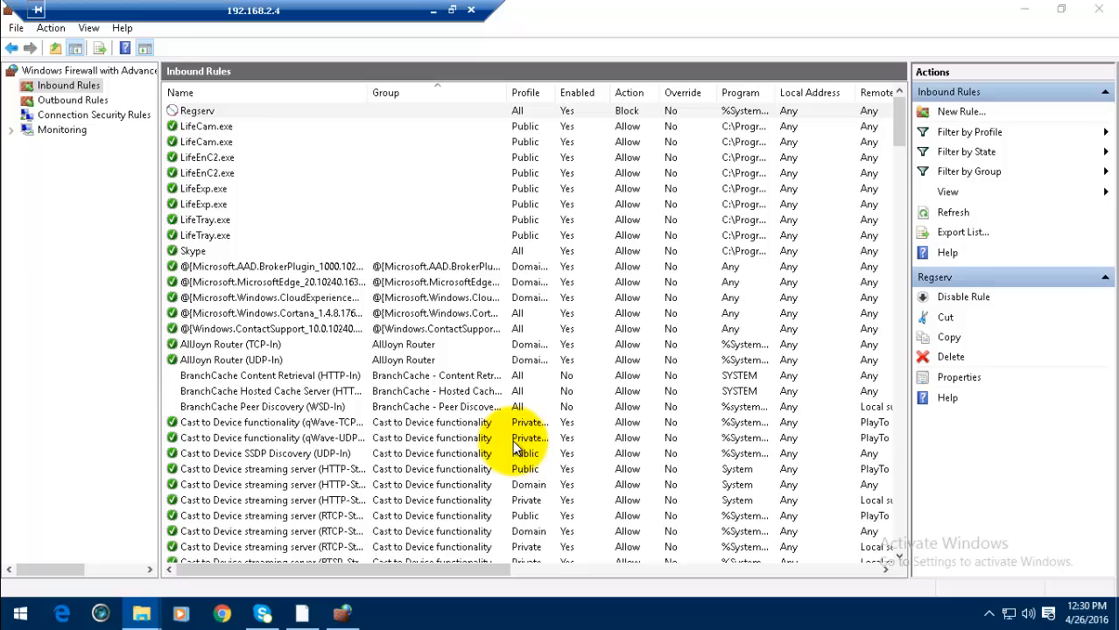
{"action": "mouse_move", "coordinate": [258, 207]}
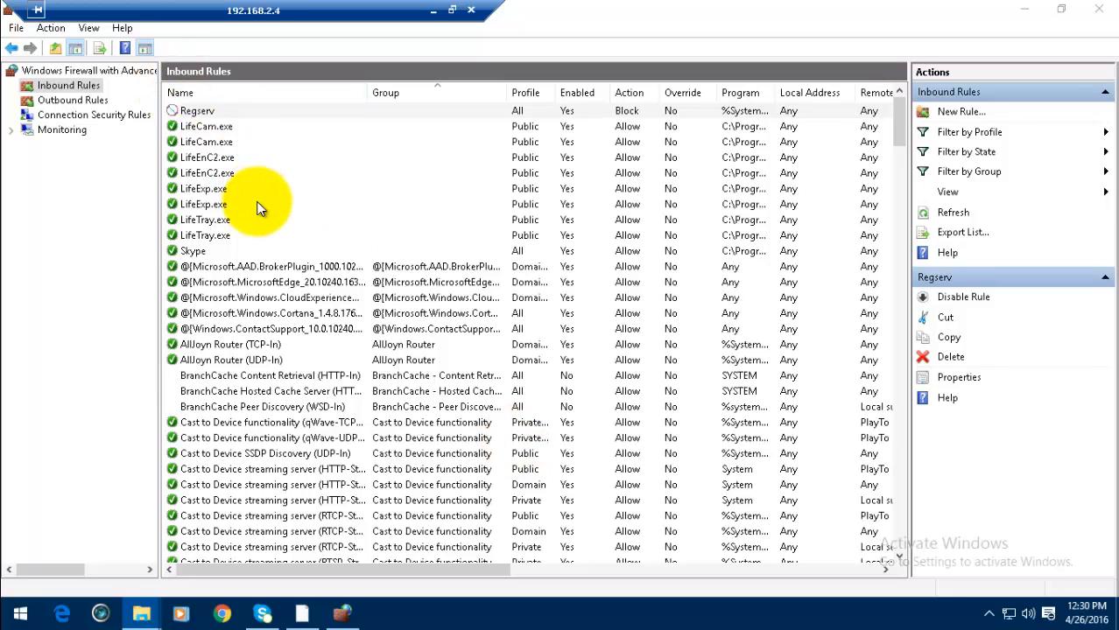